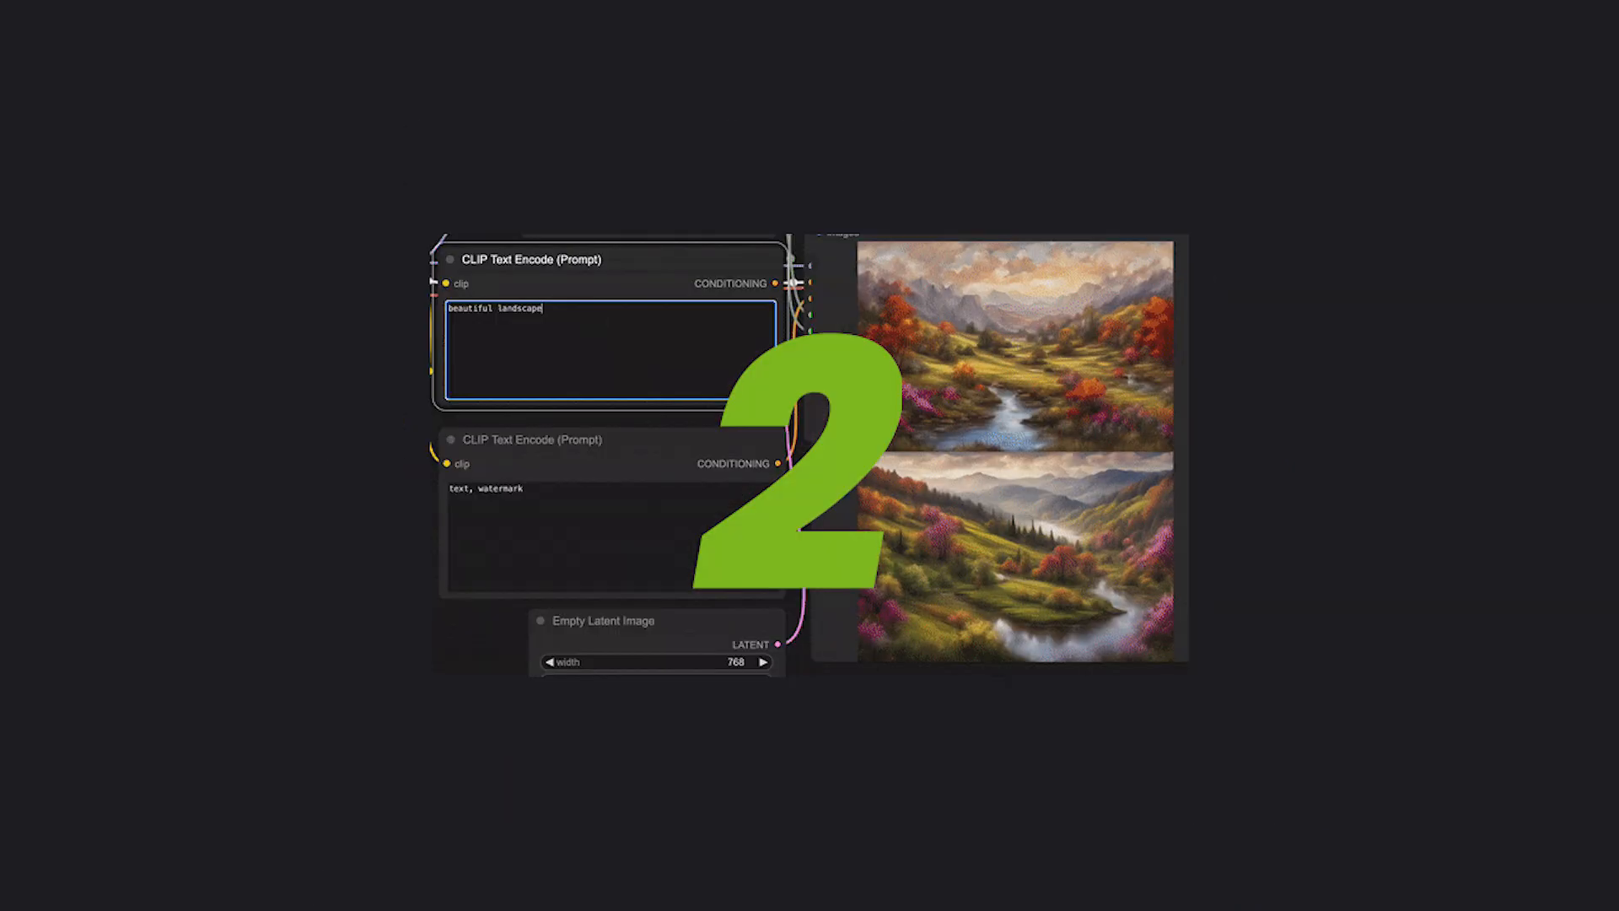
pyautogui.write('scenery')
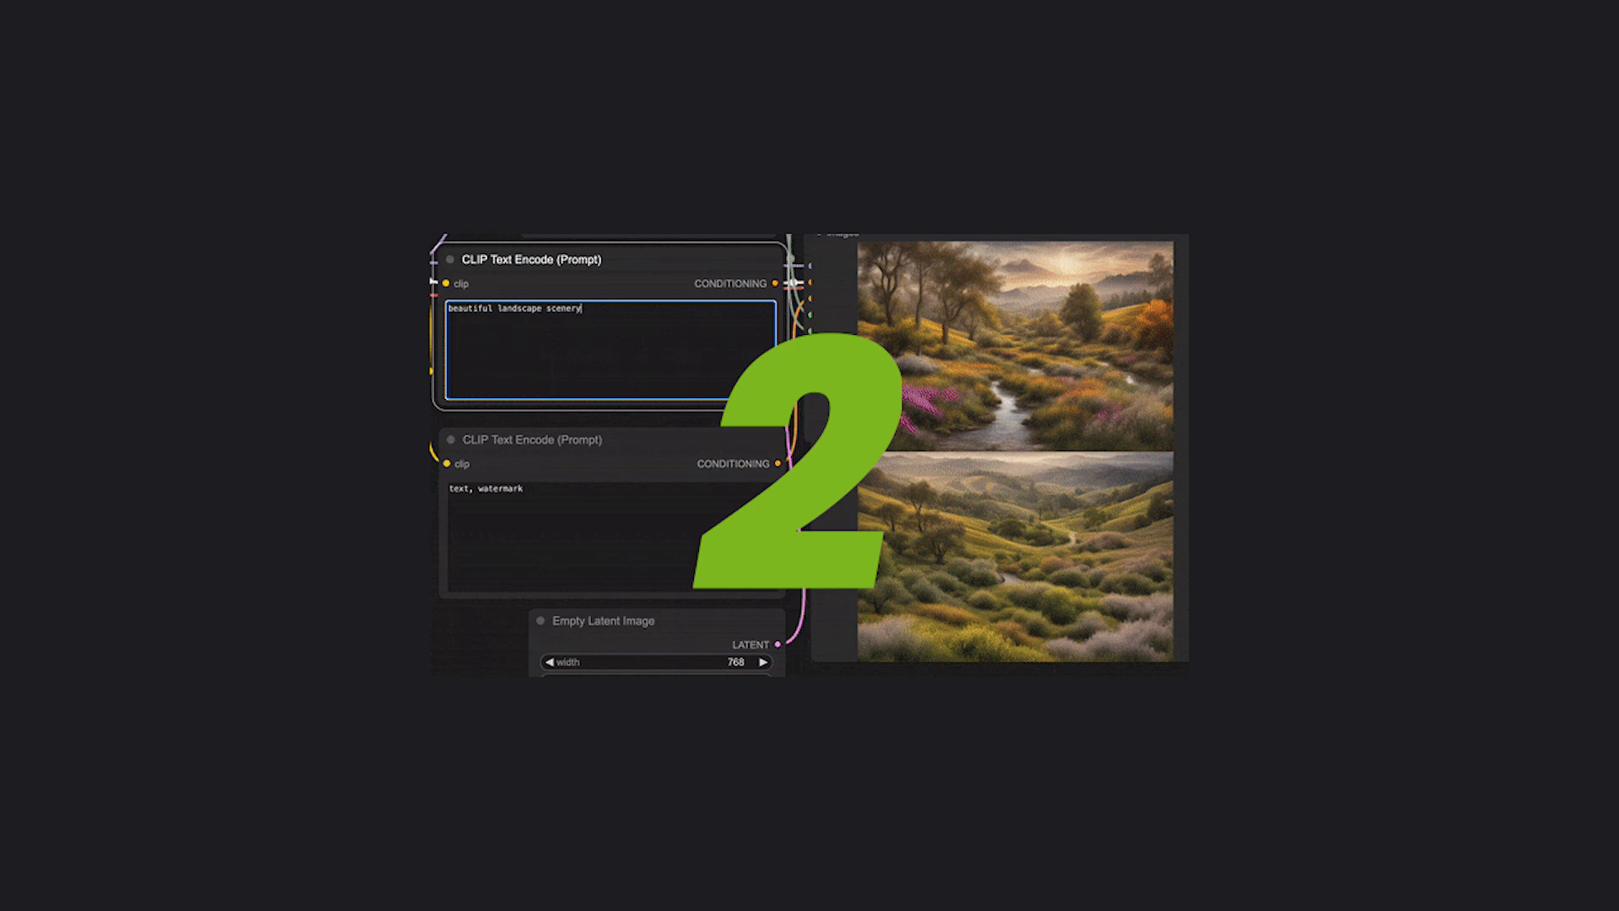